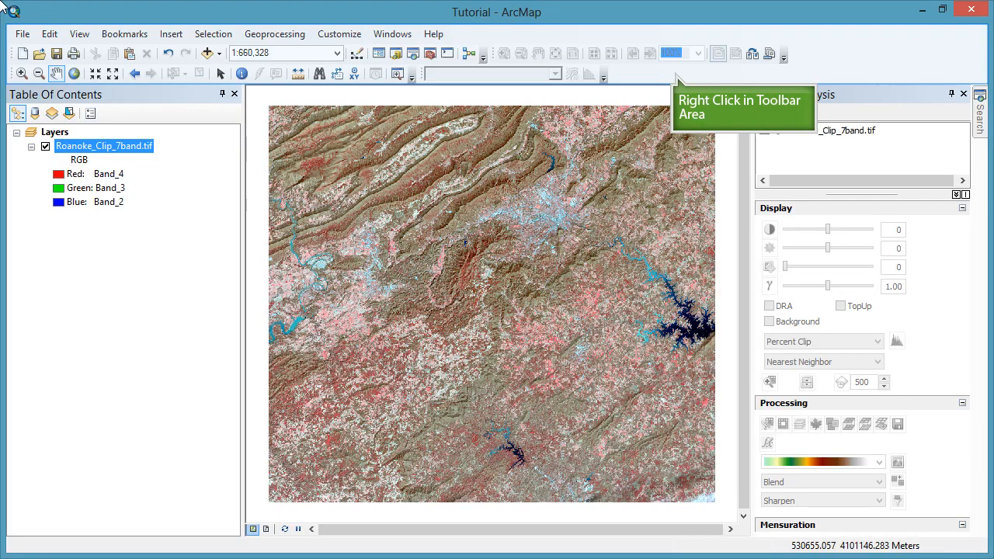
{"action": "mouse_move", "coordinate": [512, 22]}
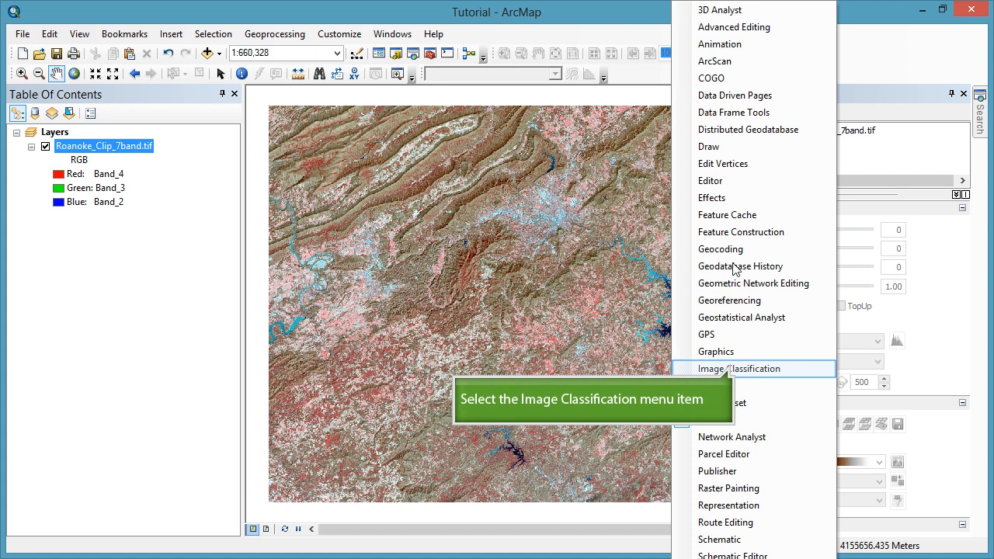
Add the Image Classification toolbar and start Iso Cluster Unsupervised Classification
{"action": "left_click", "coordinate": [740, 368]}
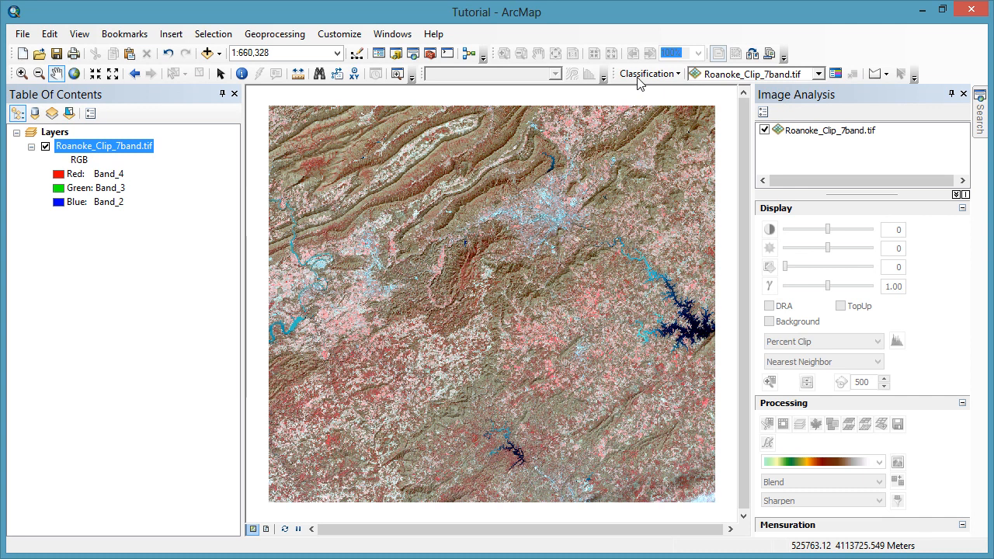
{"action": "left_click", "coordinate": [656, 74]}
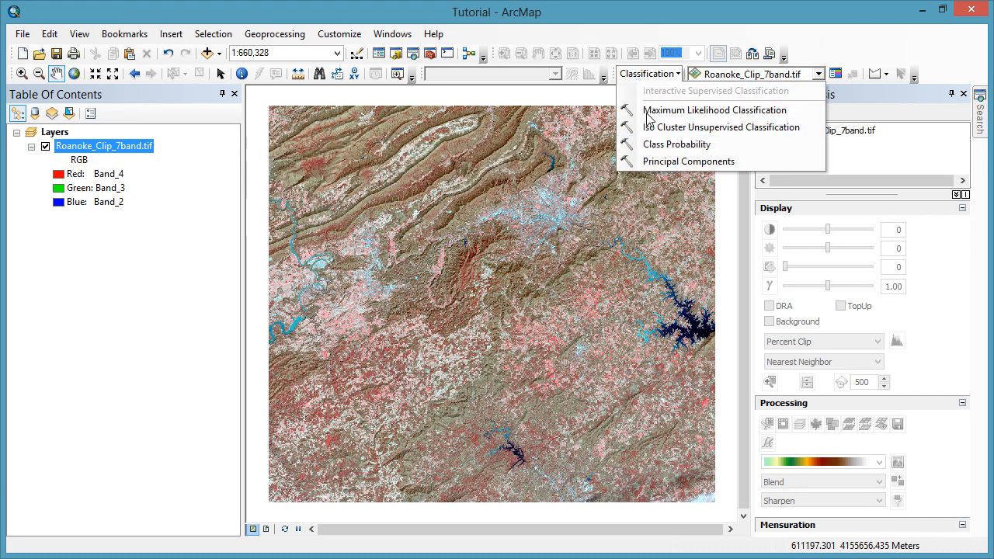
{"action": "left_click", "coordinate": [728, 127]}
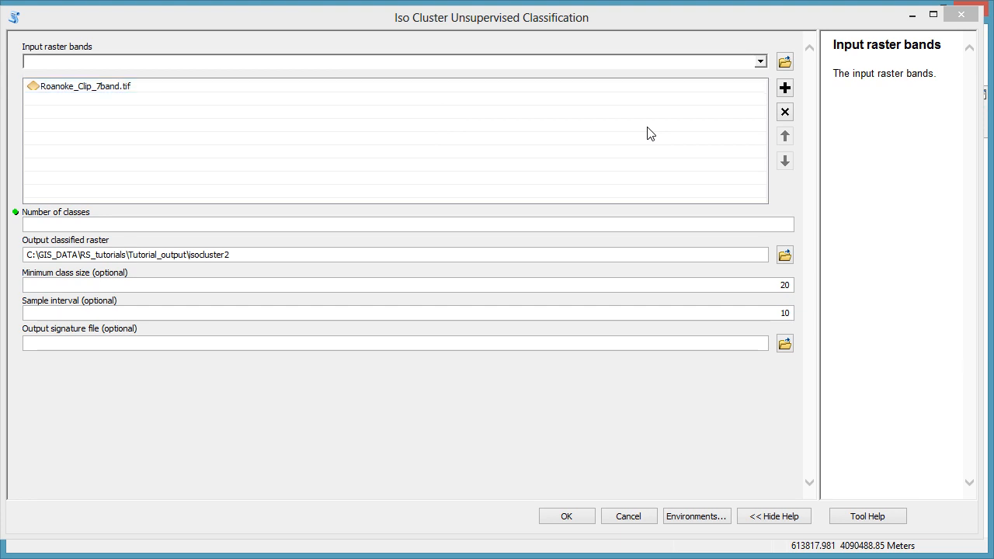
{"action": "mouse_move", "coordinate": [292, 124]}
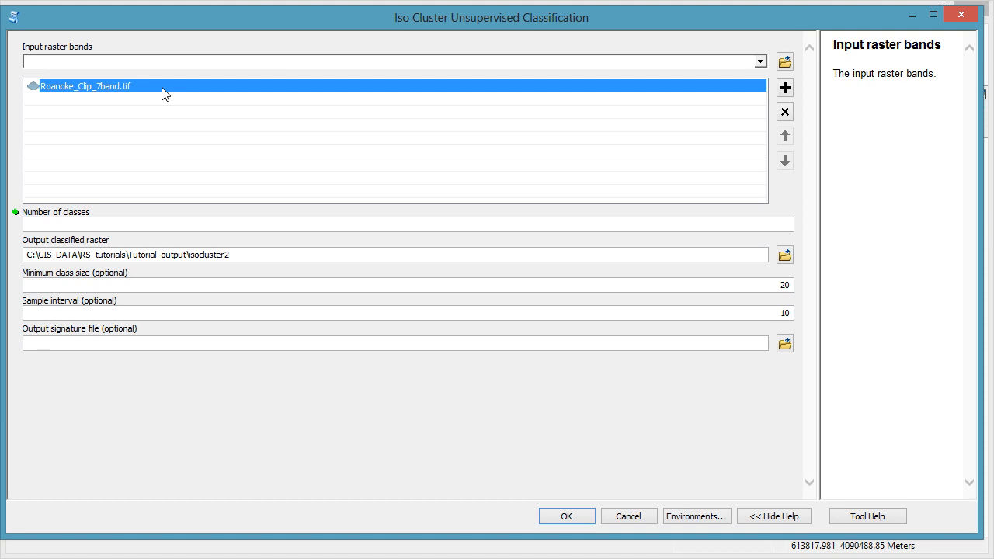
{"action": "mouse_move", "coordinate": [491, 126]}
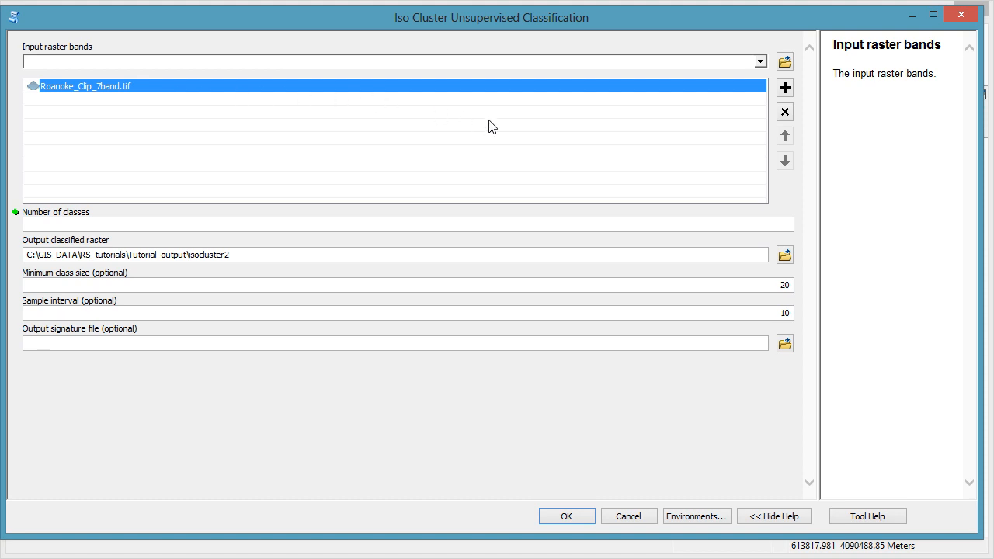
Run Iso Cluster on Roanoke_Clip_7band.tif with 25 classes, output isocluster25
{"action": "type", "text": "25"}
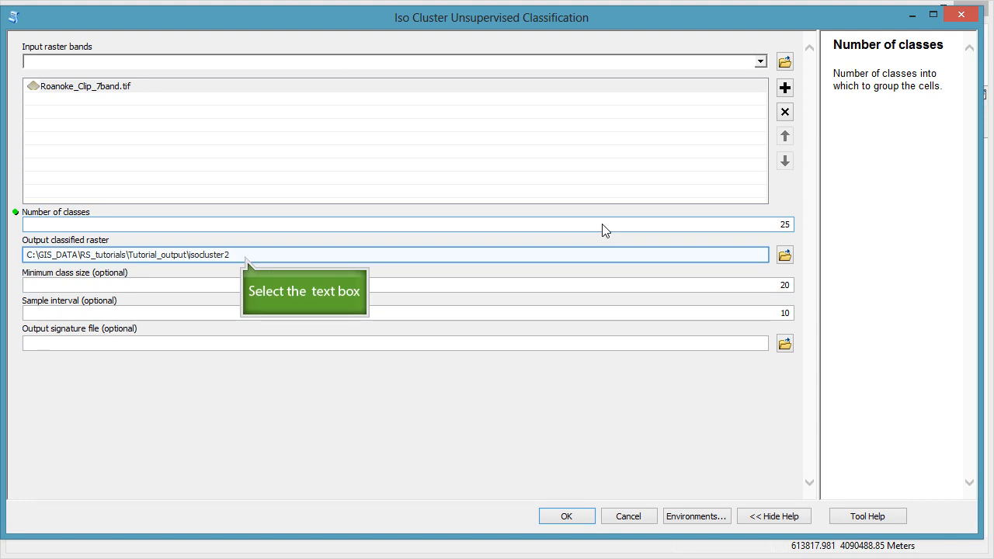
{"action": "mouse_move", "coordinate": [327, 238]}
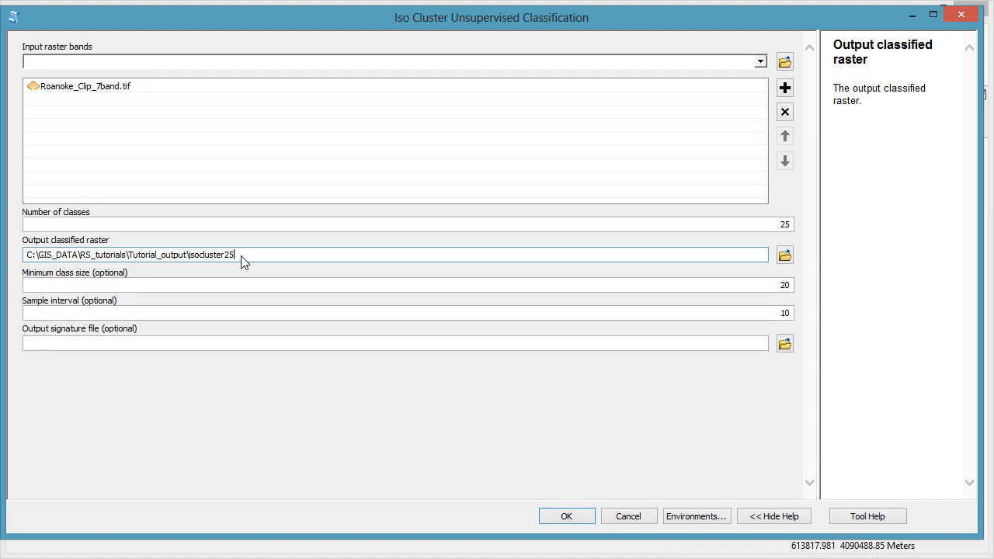
{"action": "mouse_move", "coordinate": [549, 285]}
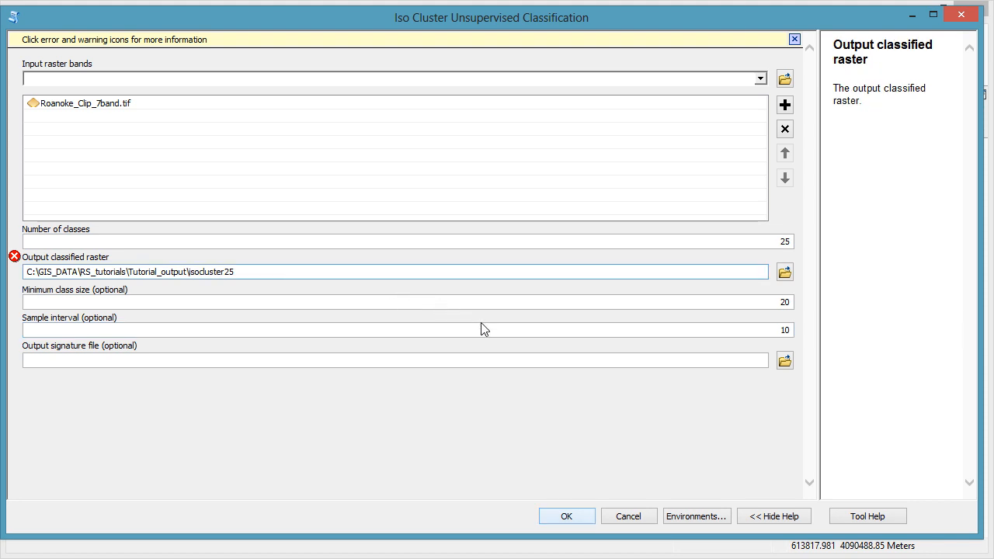
{"action": "left_click", "coordinate": [568, 516]}
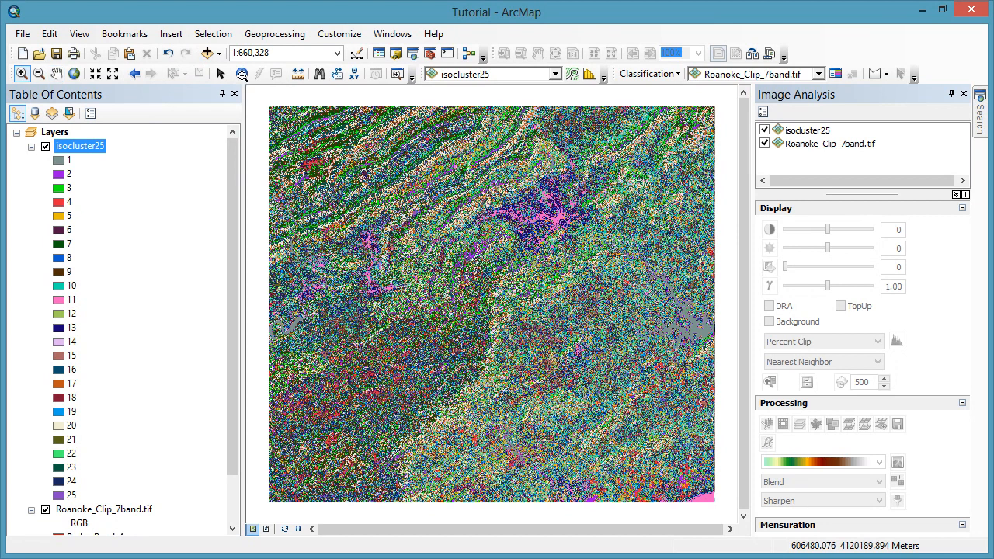
{"action": "mouse_move", "coordinate": [612, 244]}
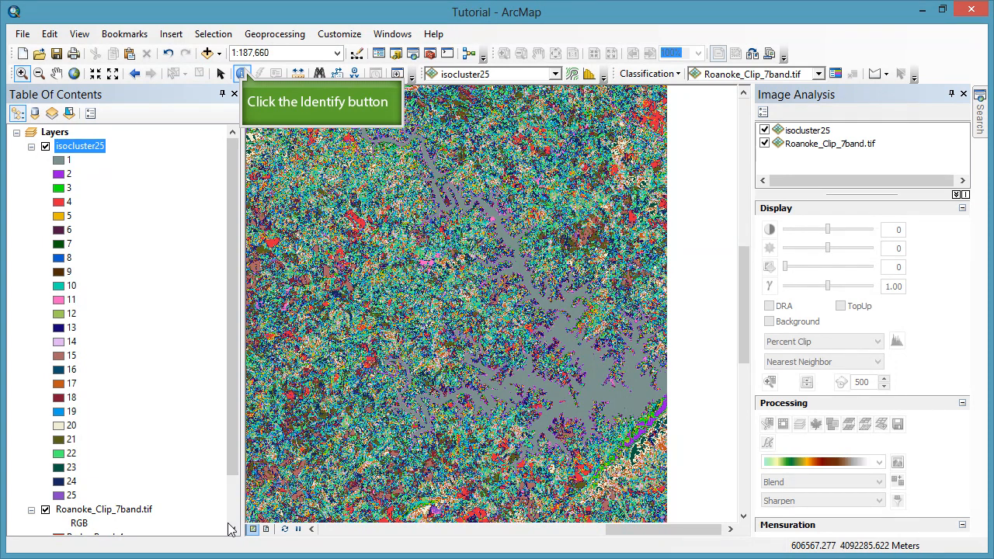
Identify a lake pixel to find its isocluster25 class value
{"action": "left_click", "coordinate": [238, 72]}
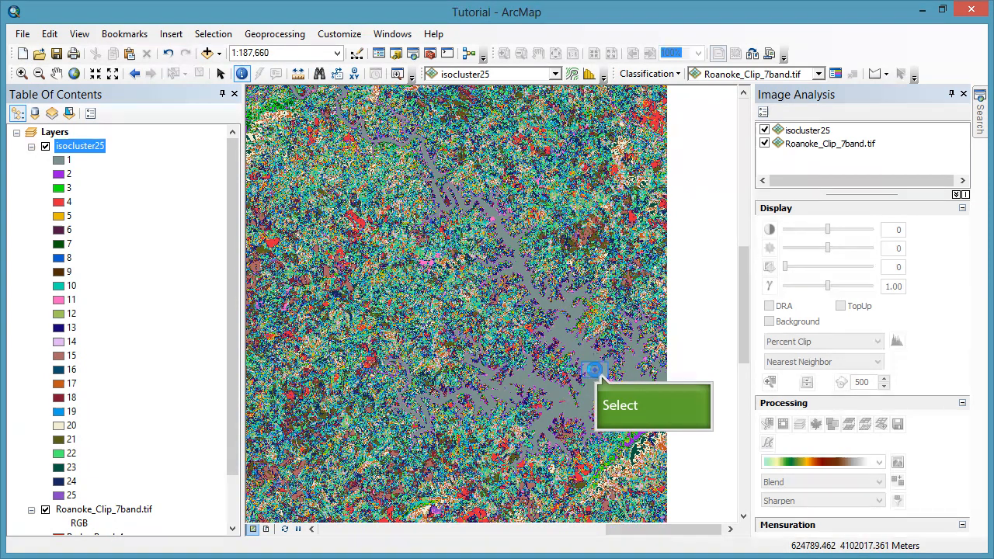
{"action": "left_click", "coordinate": [594, 369]}
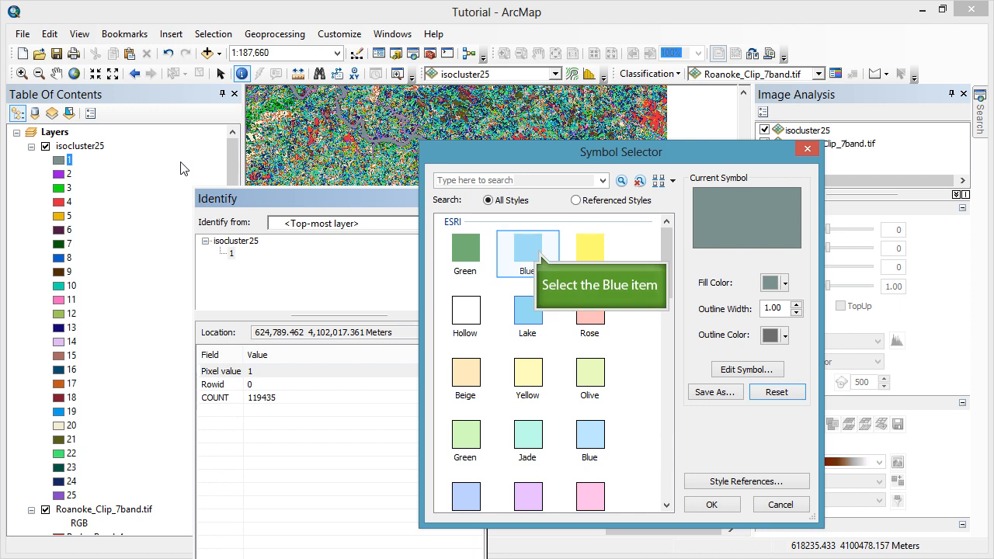
{"action": "mouse_move", "coordinate": [536, 244]}
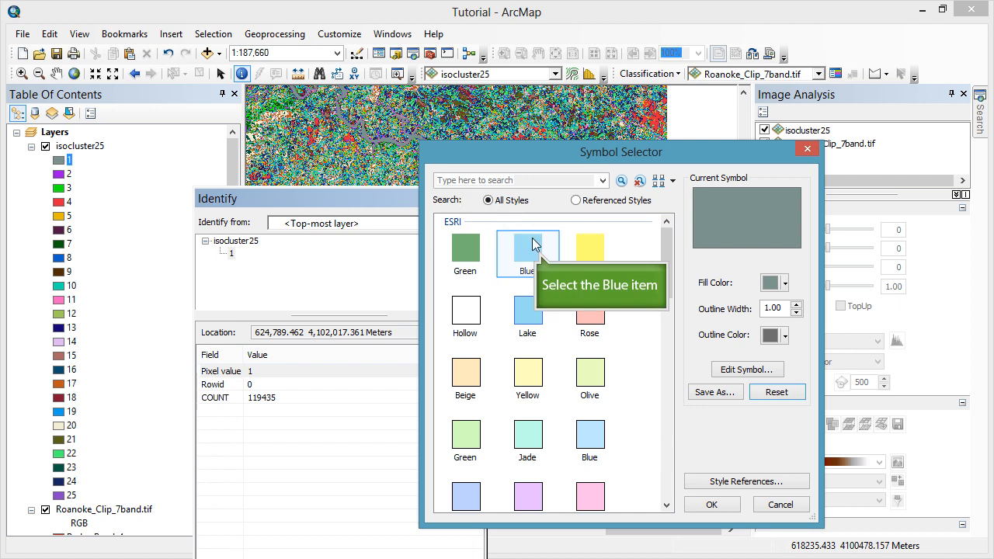
Give class 1 a blue fill and close the Identify results window
{"action": "left_click", "coordinate": [527, 247]}
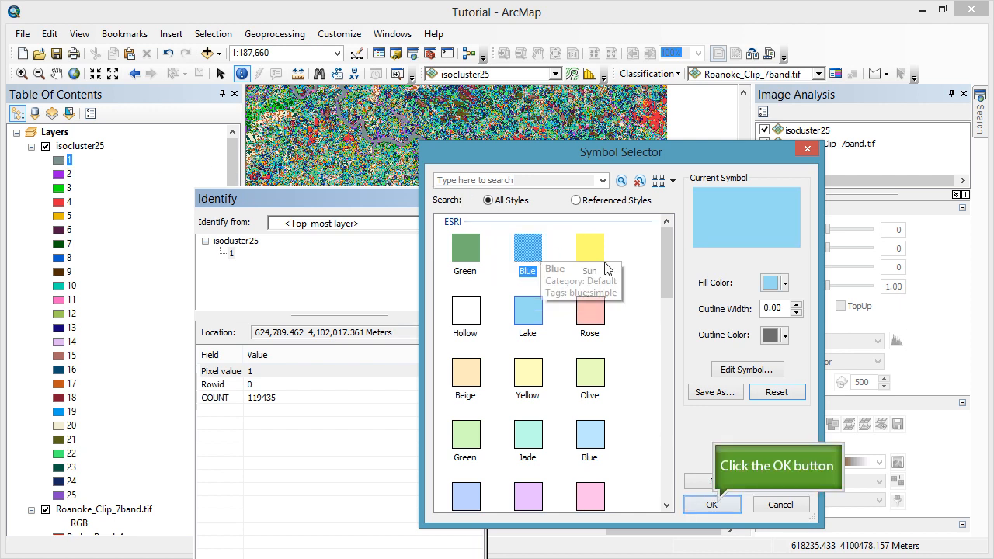
{"action": "left_click", "coordinate": [712, 504]}
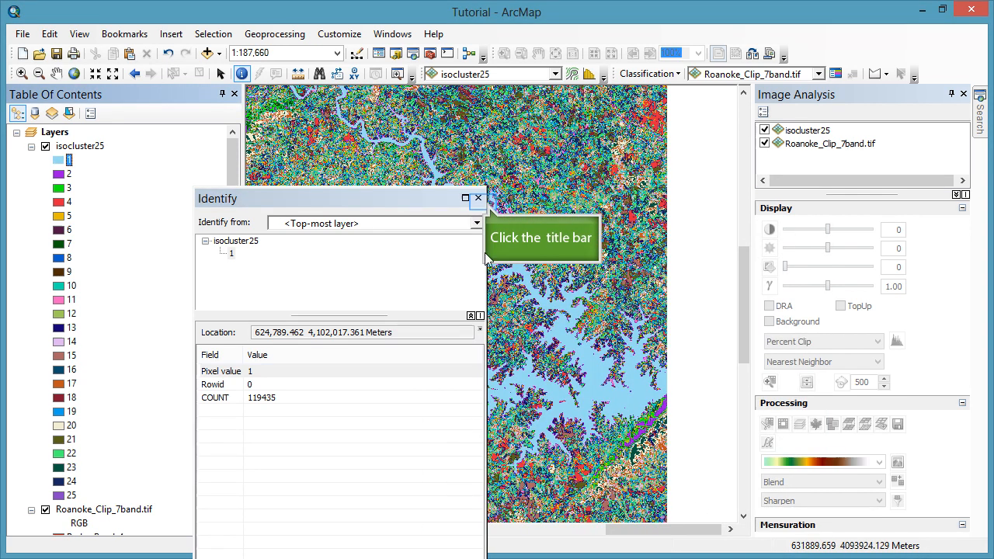
{"action": "left_click", "coordinate": [477, 198]}
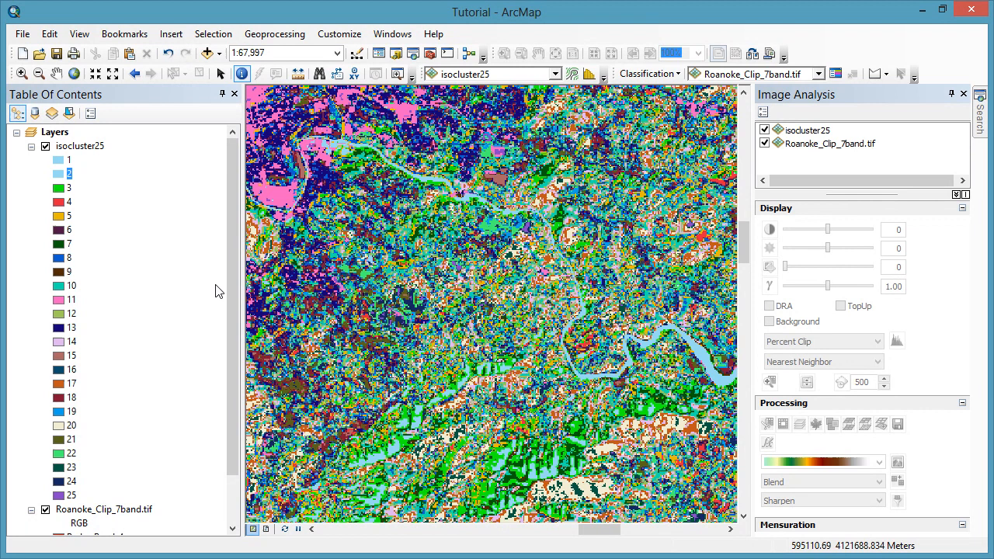
Toggle isocluster25 off and back on to compare with the original Roanoke image
{"action": "left_click", "coordinate": [44, 147]}
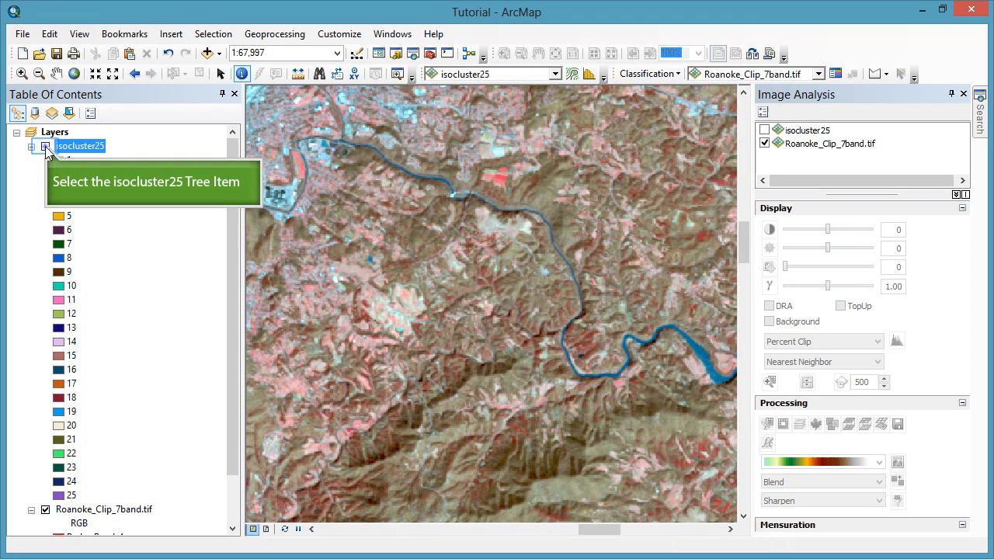
{"action": "left_click", "coordinate": [45, 146]}
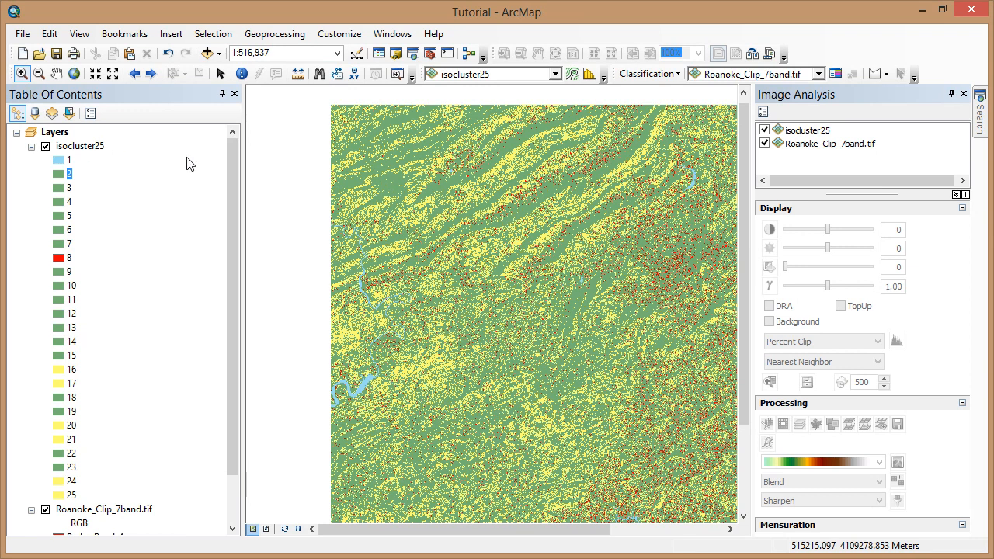
{"action": "mouse_move", "coordinate": [495, 512]}
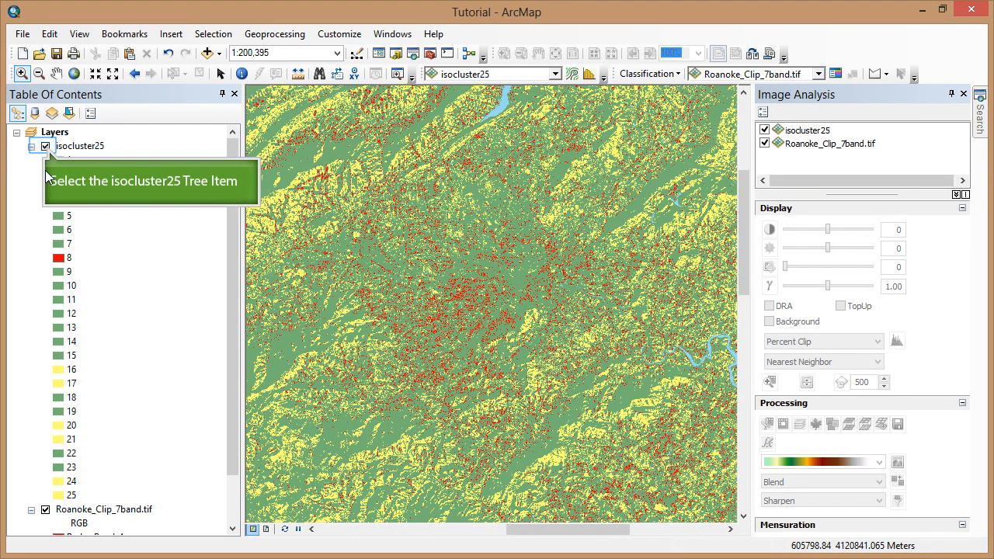
Hide isocluster25 to compare the recolored classes with the original image
{"action": "left_click", "coordinate": [45, 146]}
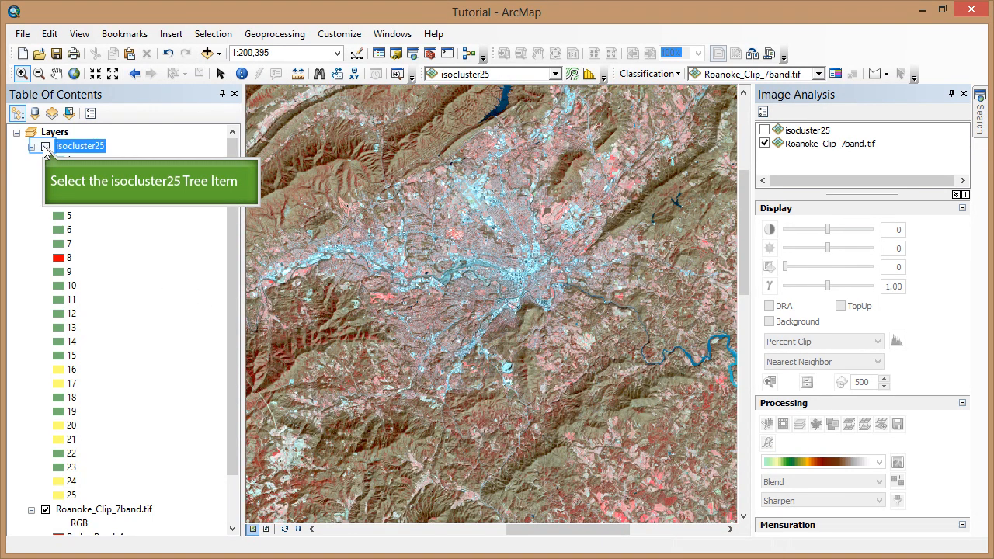